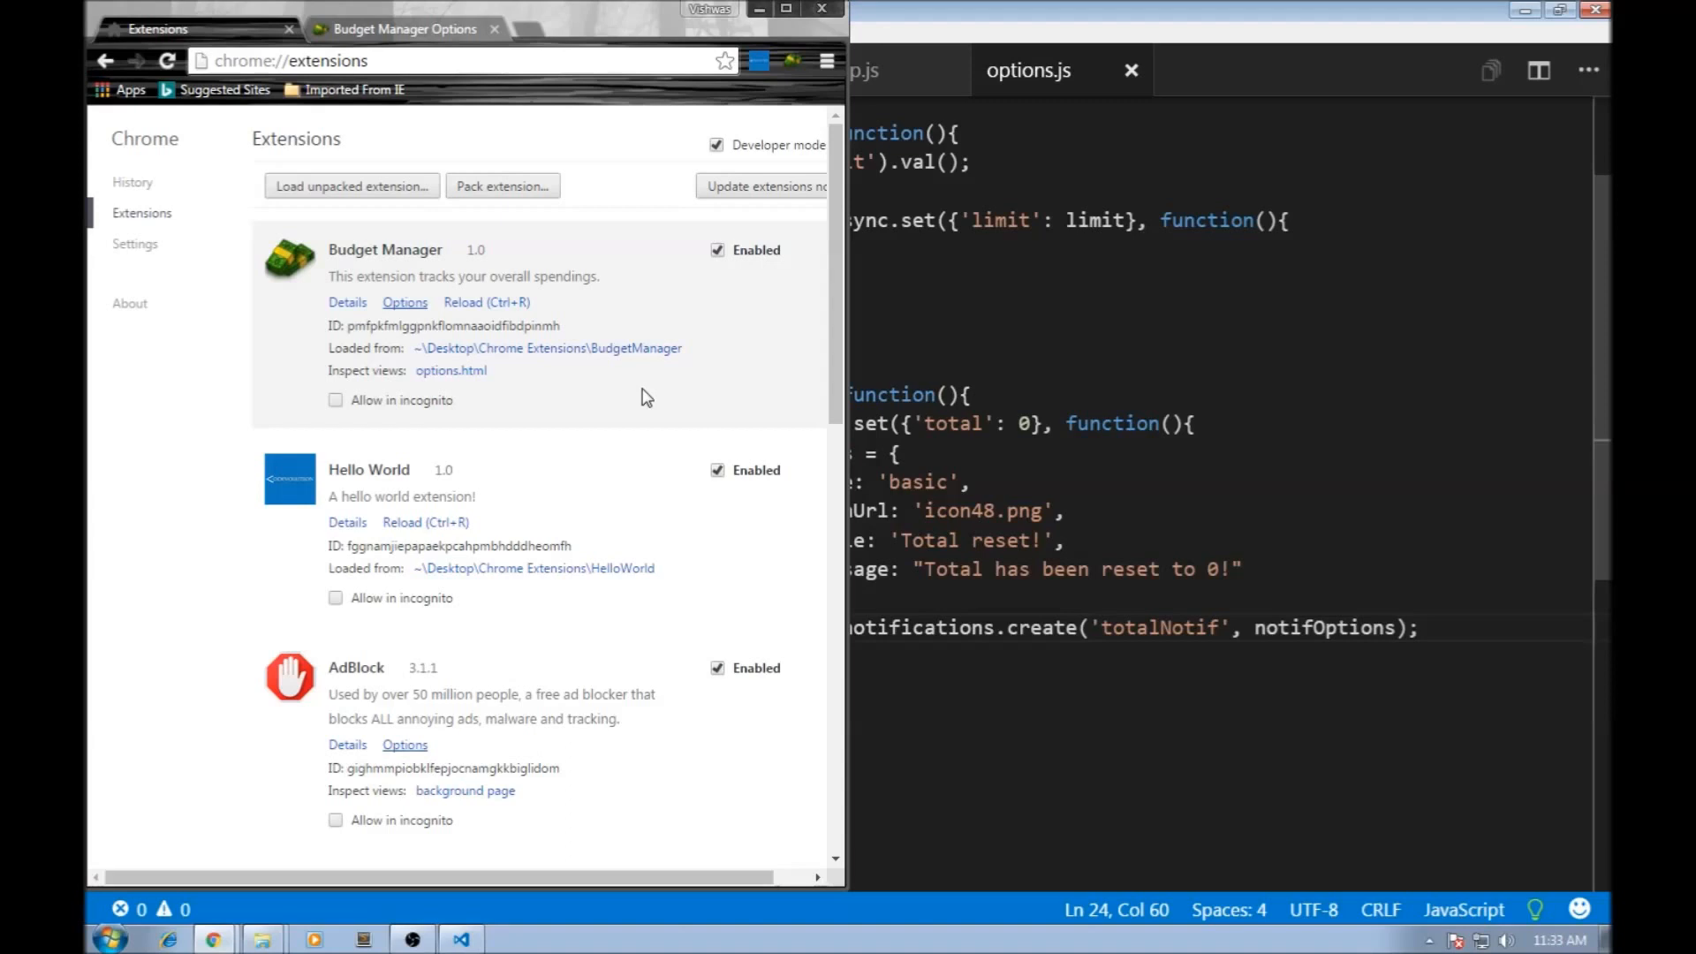
{"action": "mouse_move", "coordinate": [601, 463]}
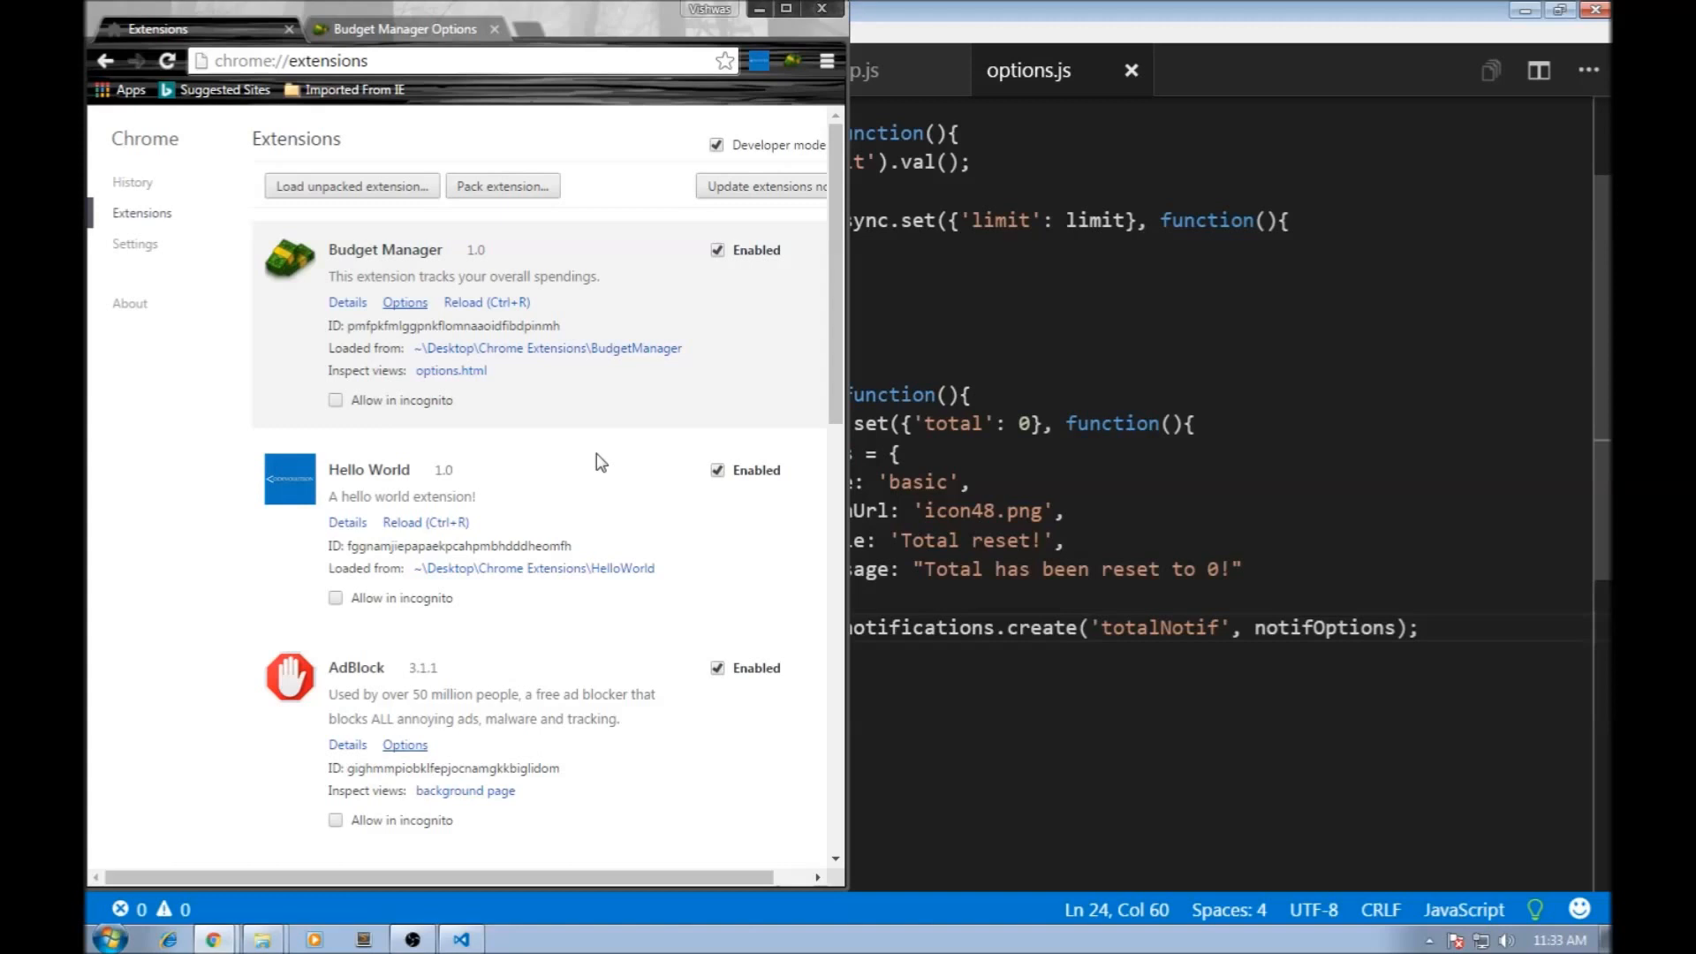
Step: Show and dismiss the Extensions page context menu, then close Amazon's customer fit reviews popup
{"action": "right_click", "coordinate": [600, 463]}
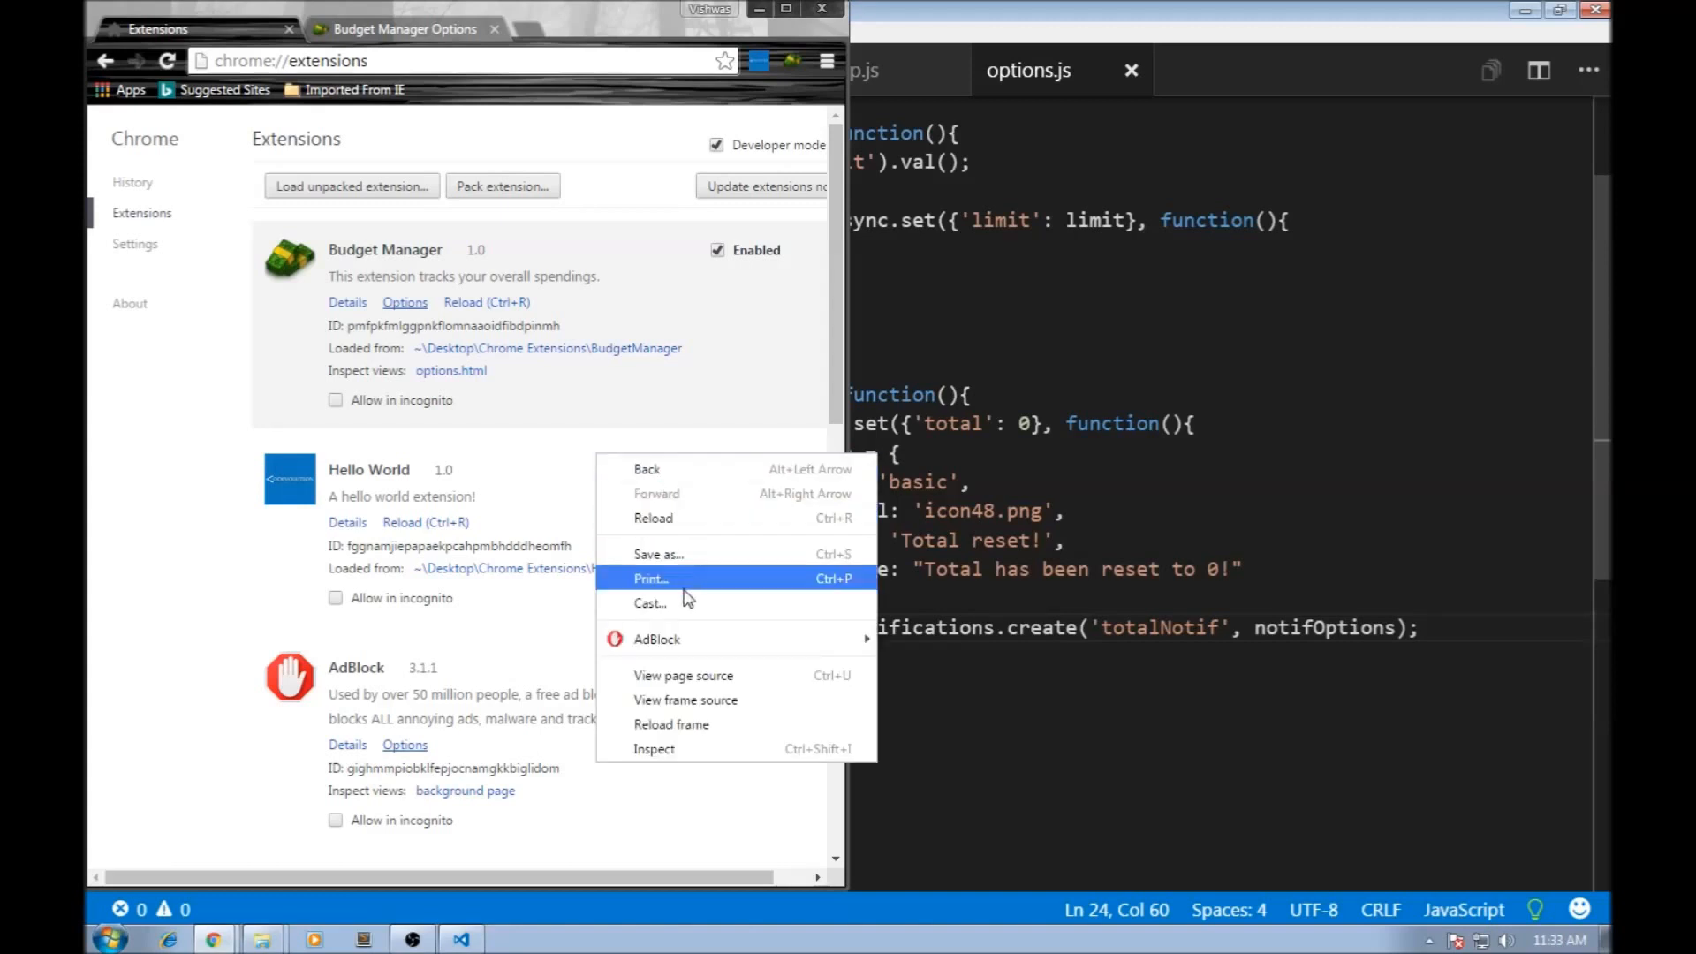
{"action": "mouse_move", "coordinate": [714, 580]}
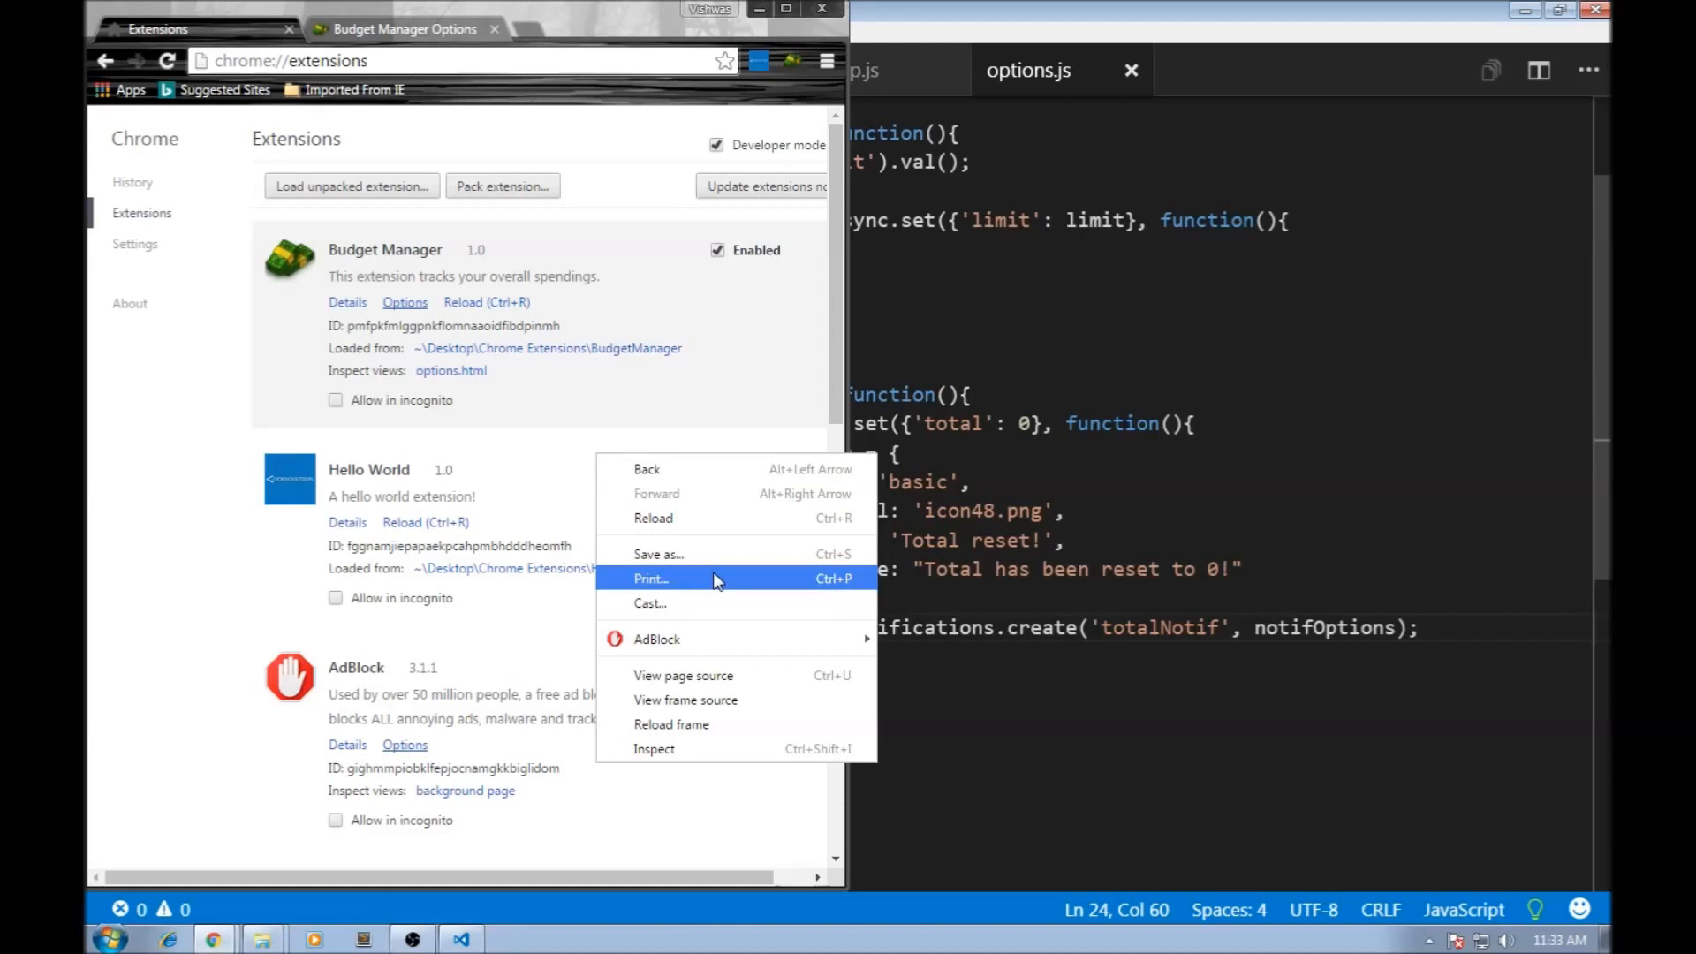
{"action": "mouse_move", "coordinate": [722, 602]}
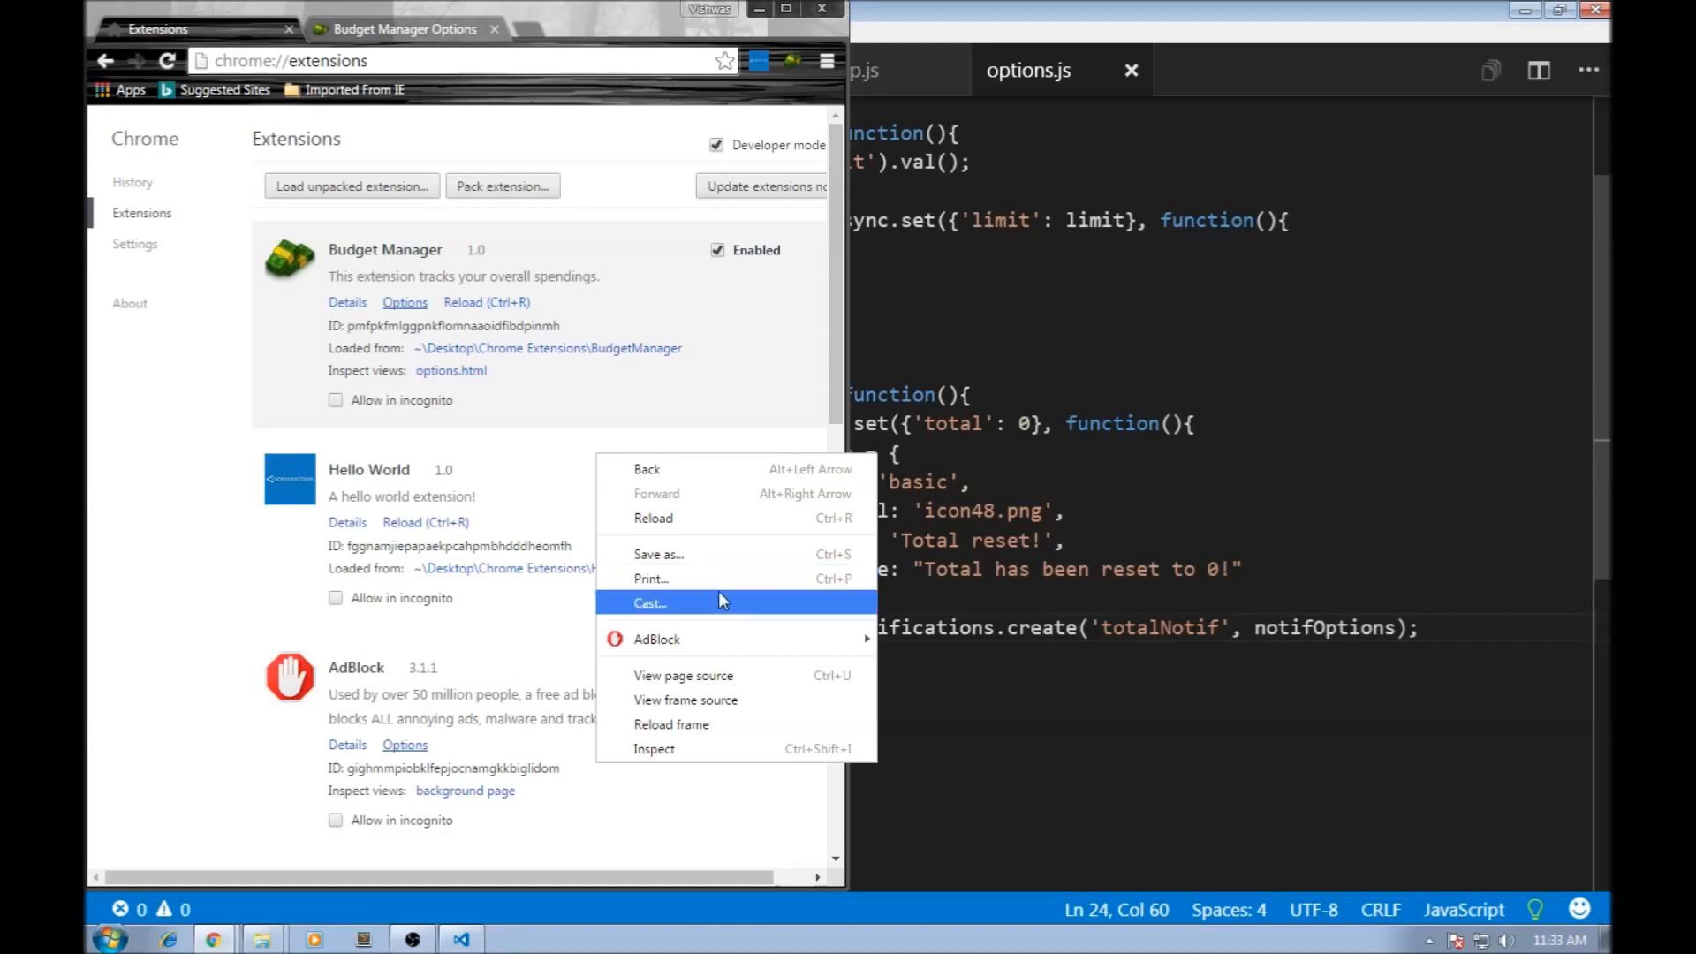
{"action": "mouse_move", "coordinate": [742, 579]}
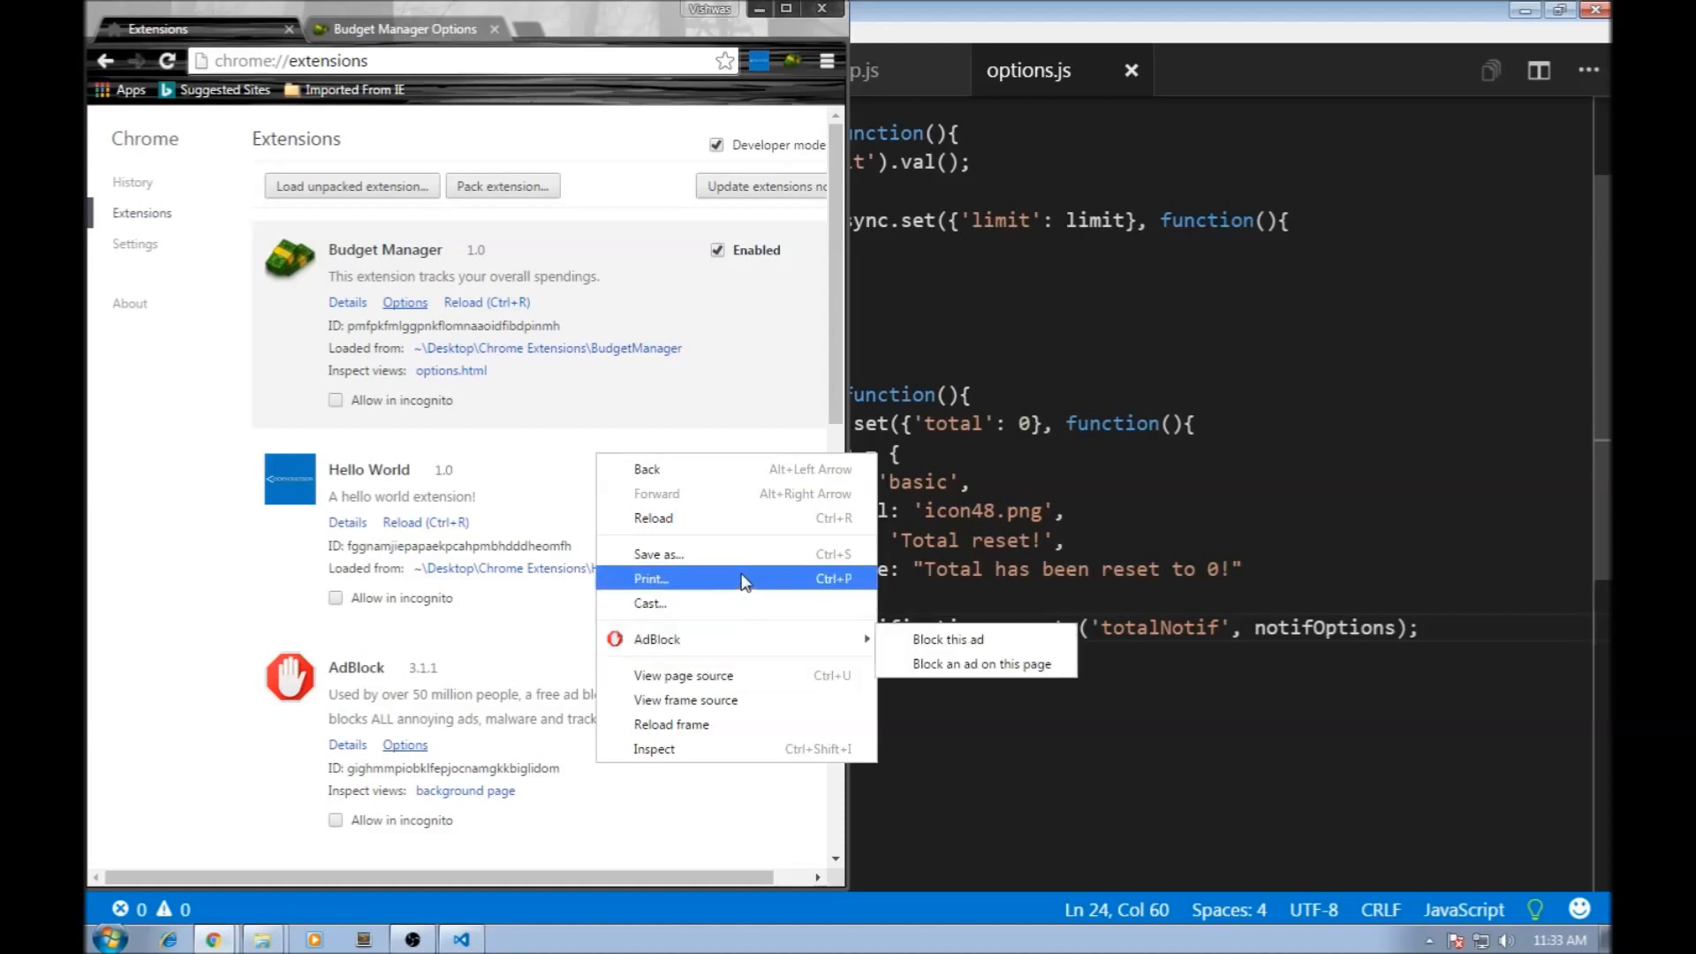
{"action": "left_click", "coordinate": [571, 443]}
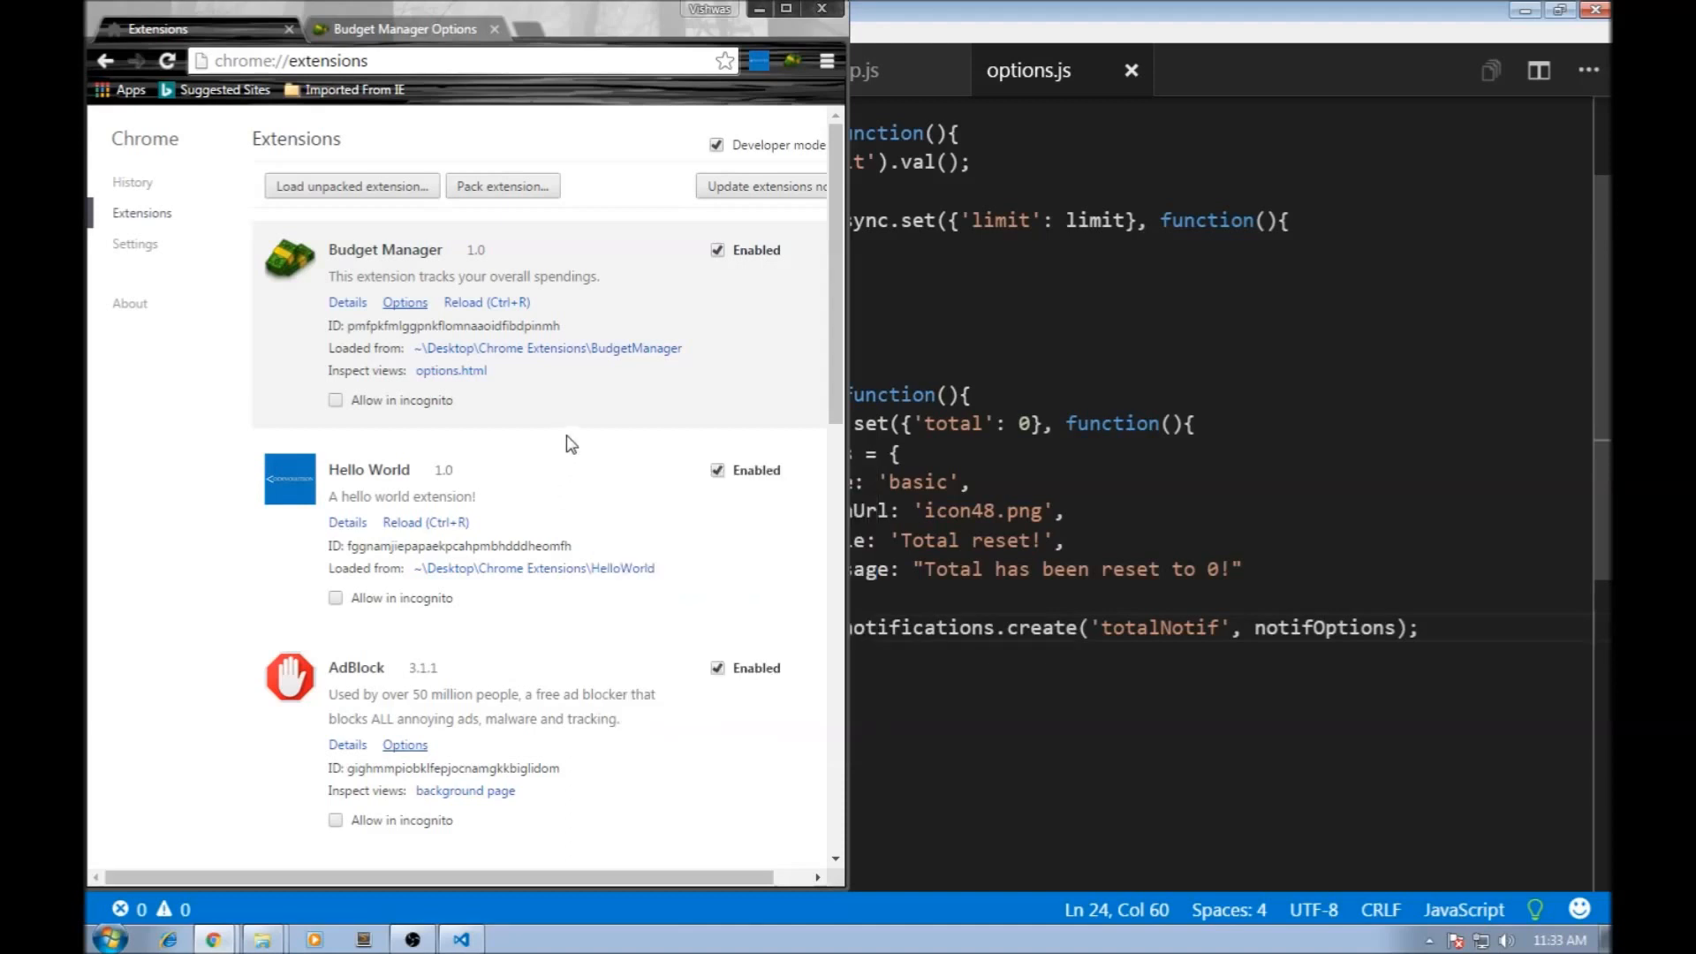
{"action": "mouse_move", "coordinate": [600, 447]}
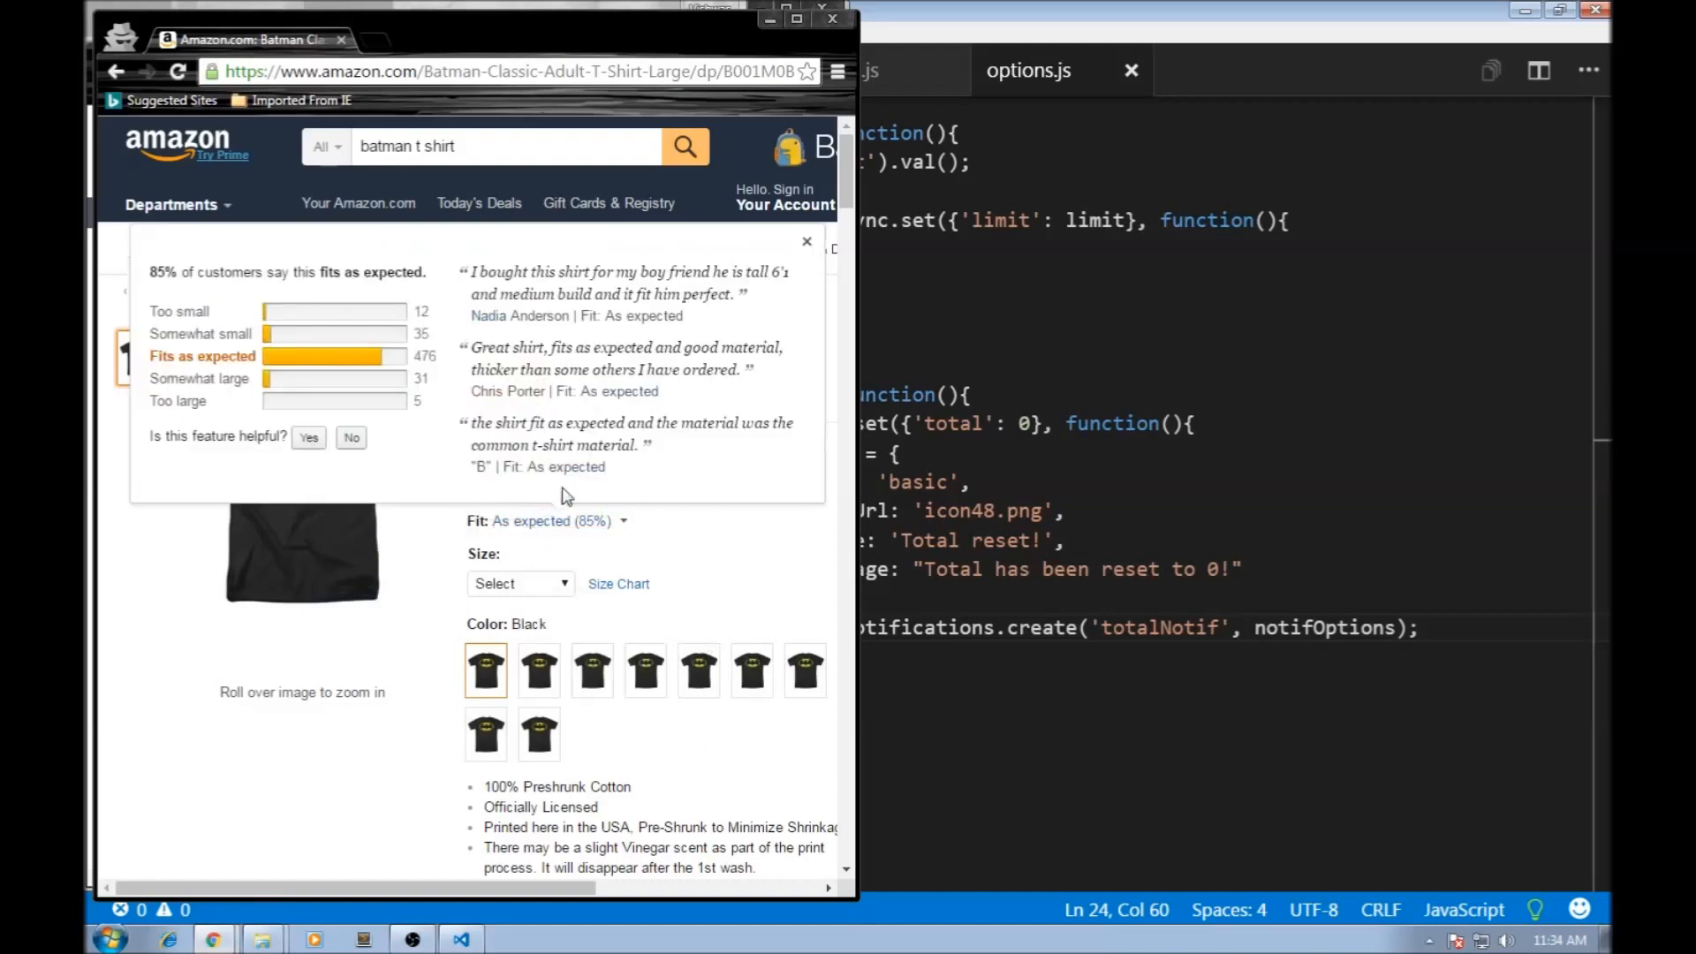
{"action": "left_click", "coordinate": [805, 240]}
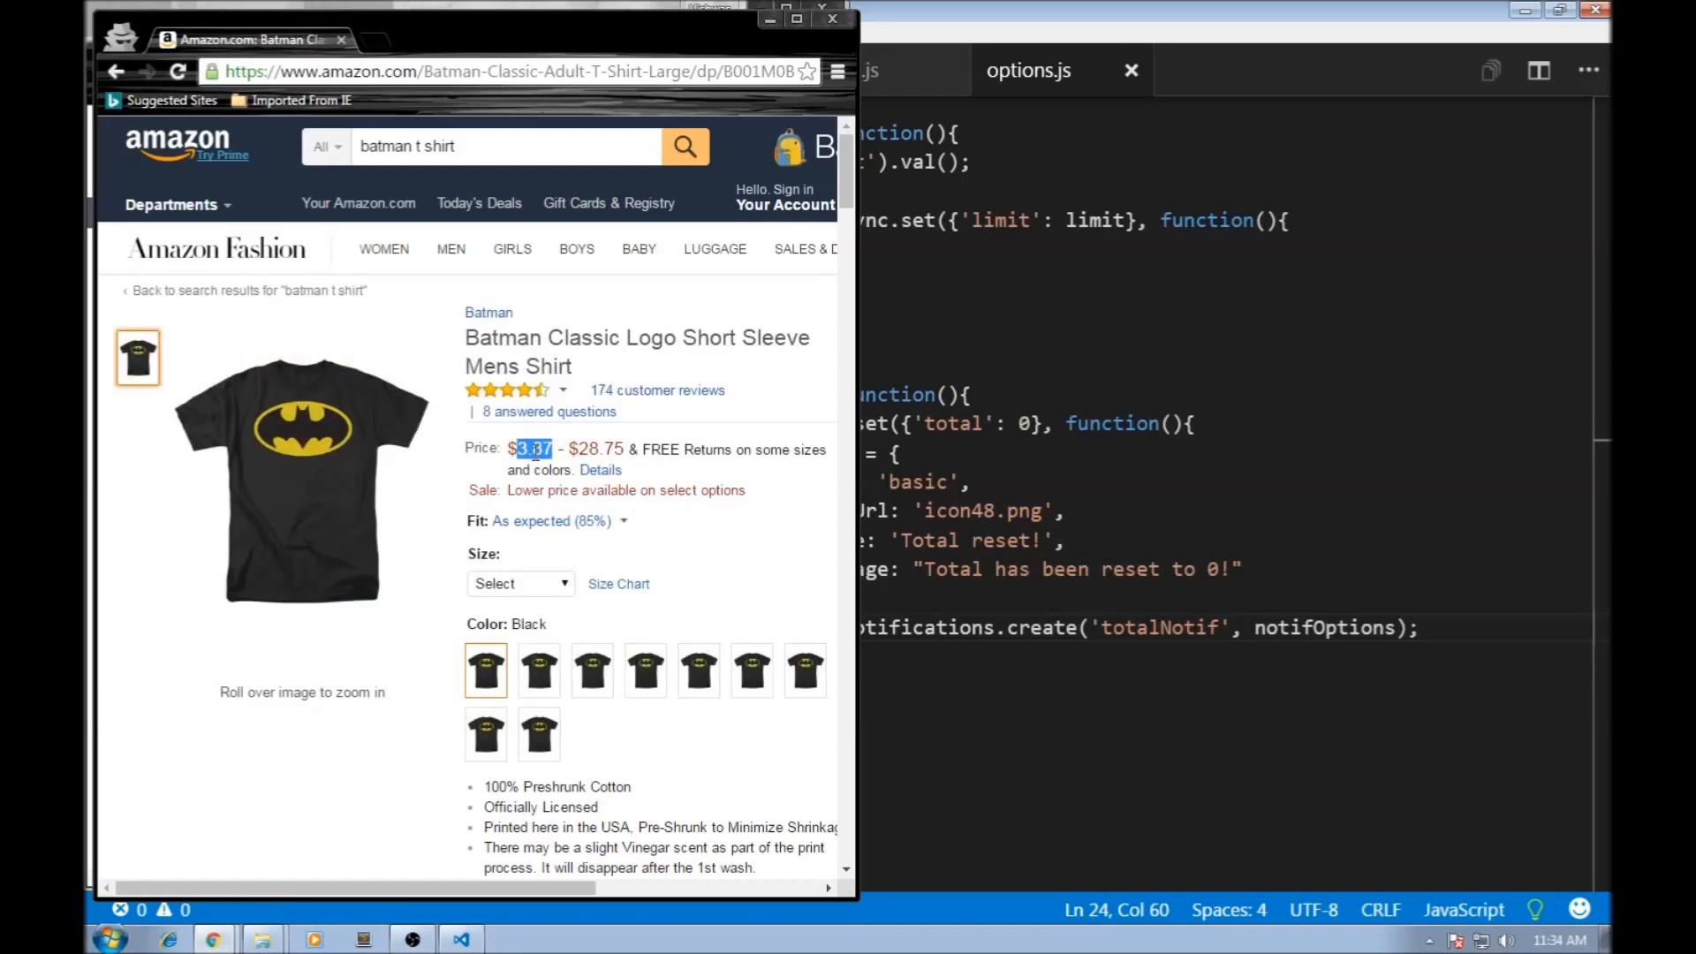
Step: List the context actions for the marked $3.87 price, including Copy and Search Google
{"action": "right_click", "coordinate": [531, 447]}
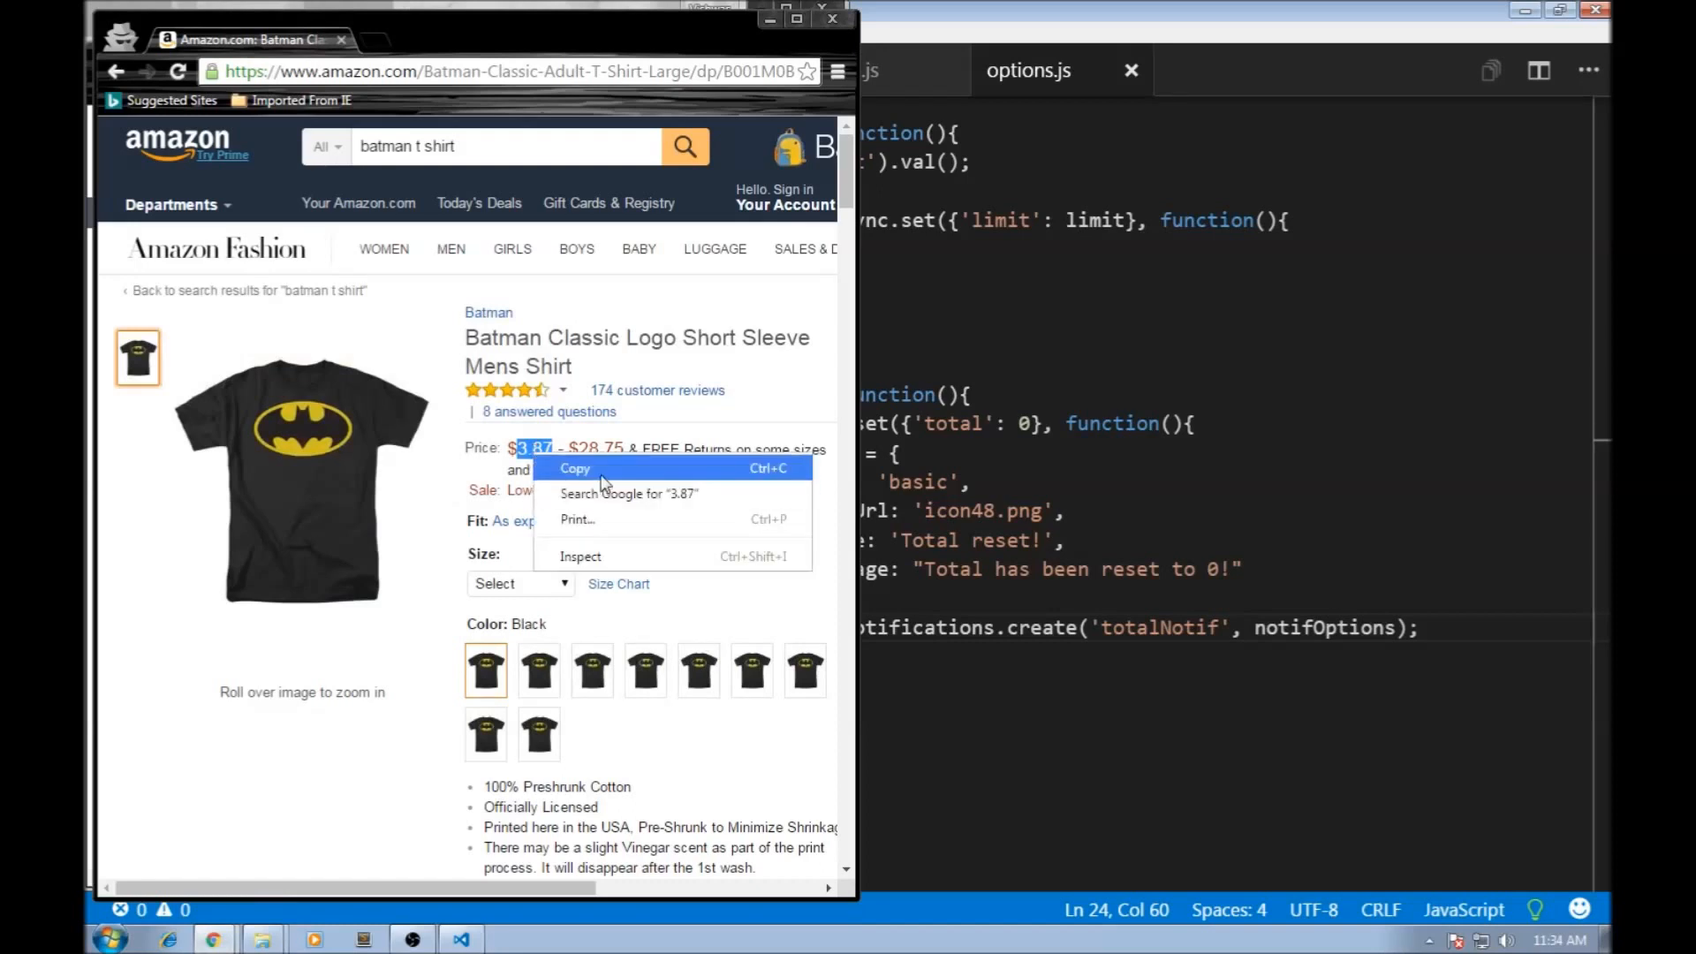
{"action": "mouse_move", "coordinate": [627, 493]}
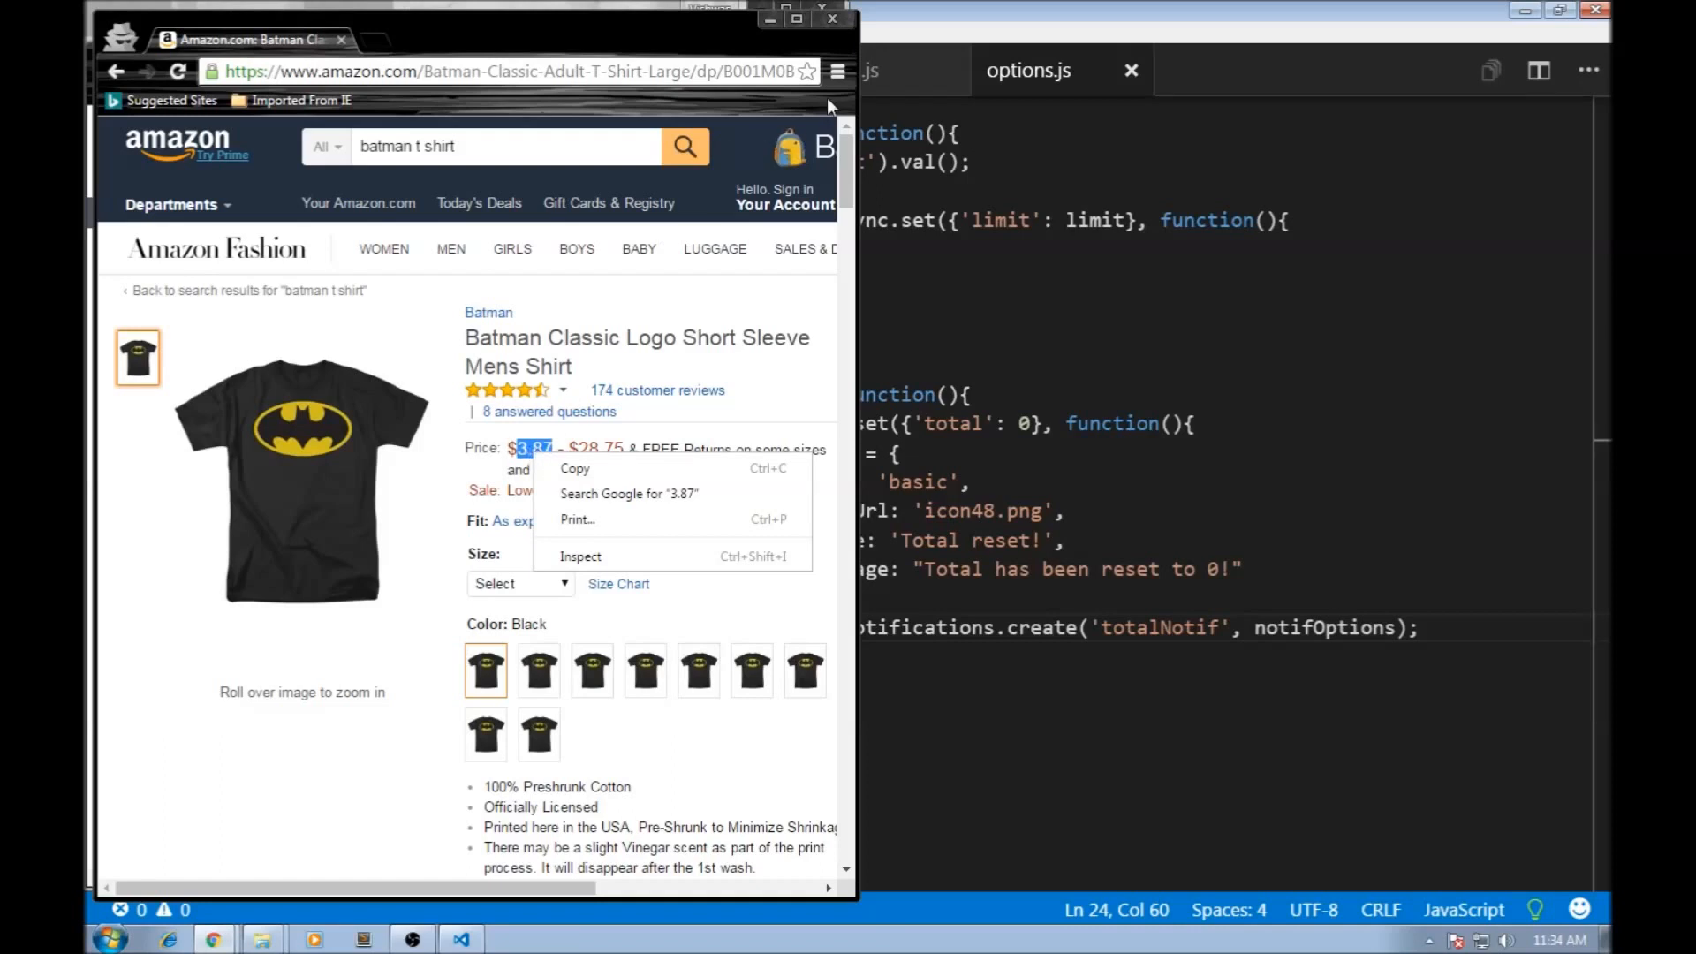
{"action": "mouse_move", "coordinate": [678, 309]}
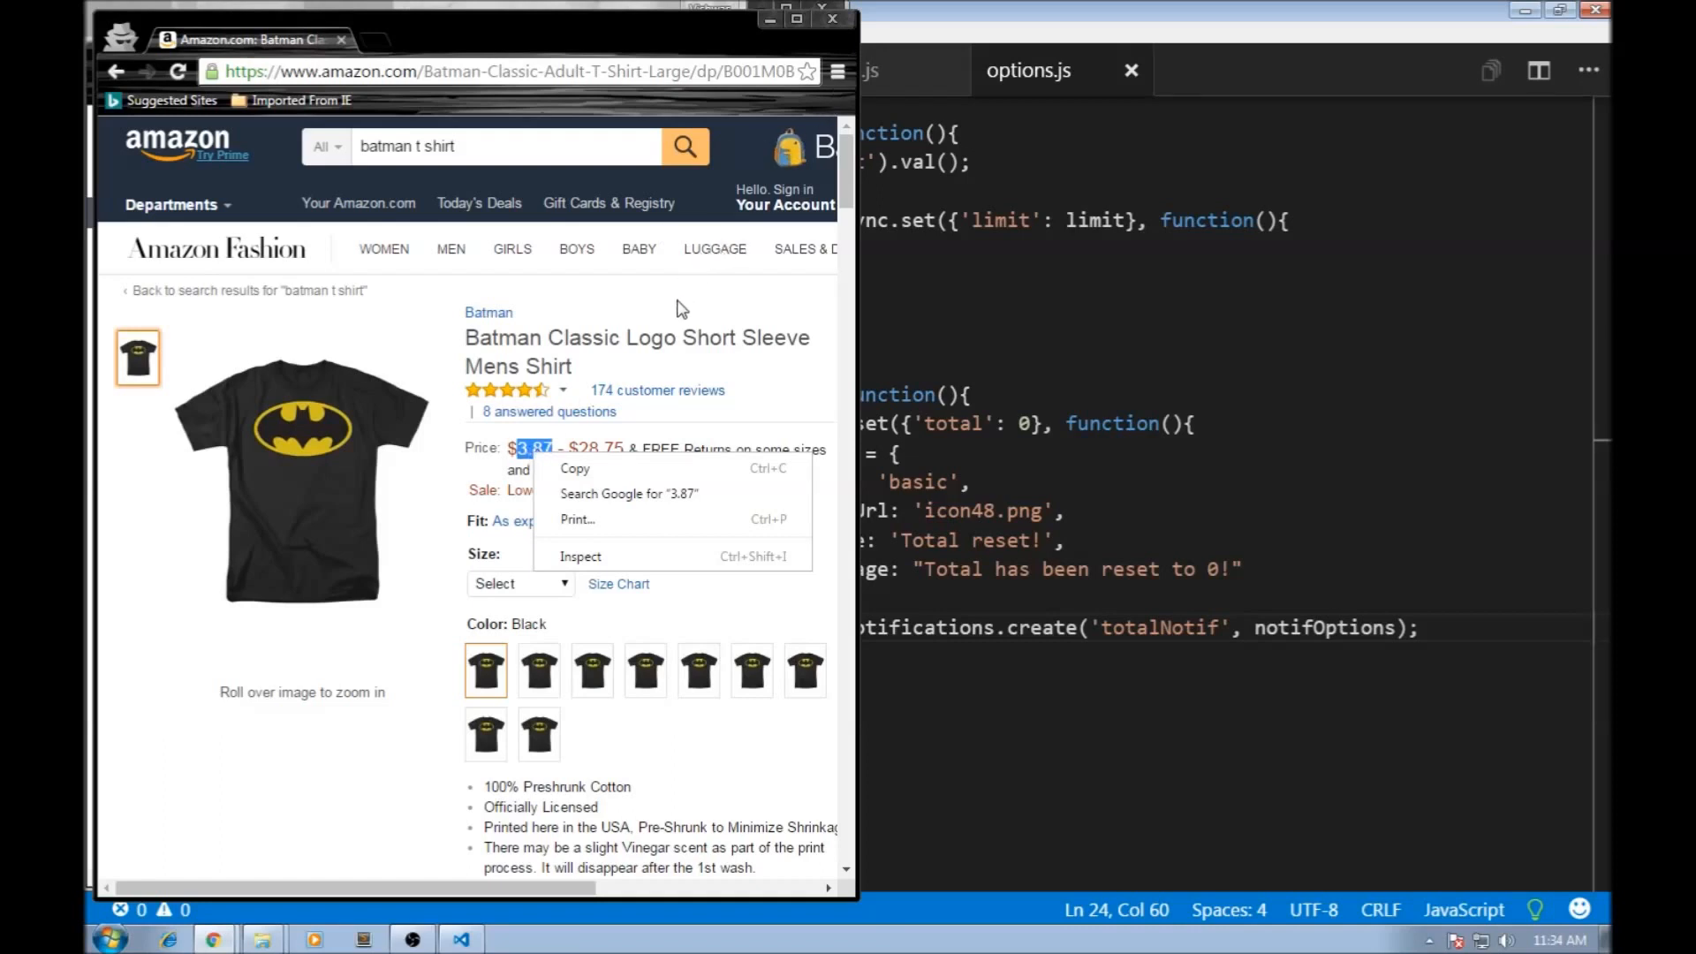
{"action": "mouse_move", "coordinate": [696, 382]}
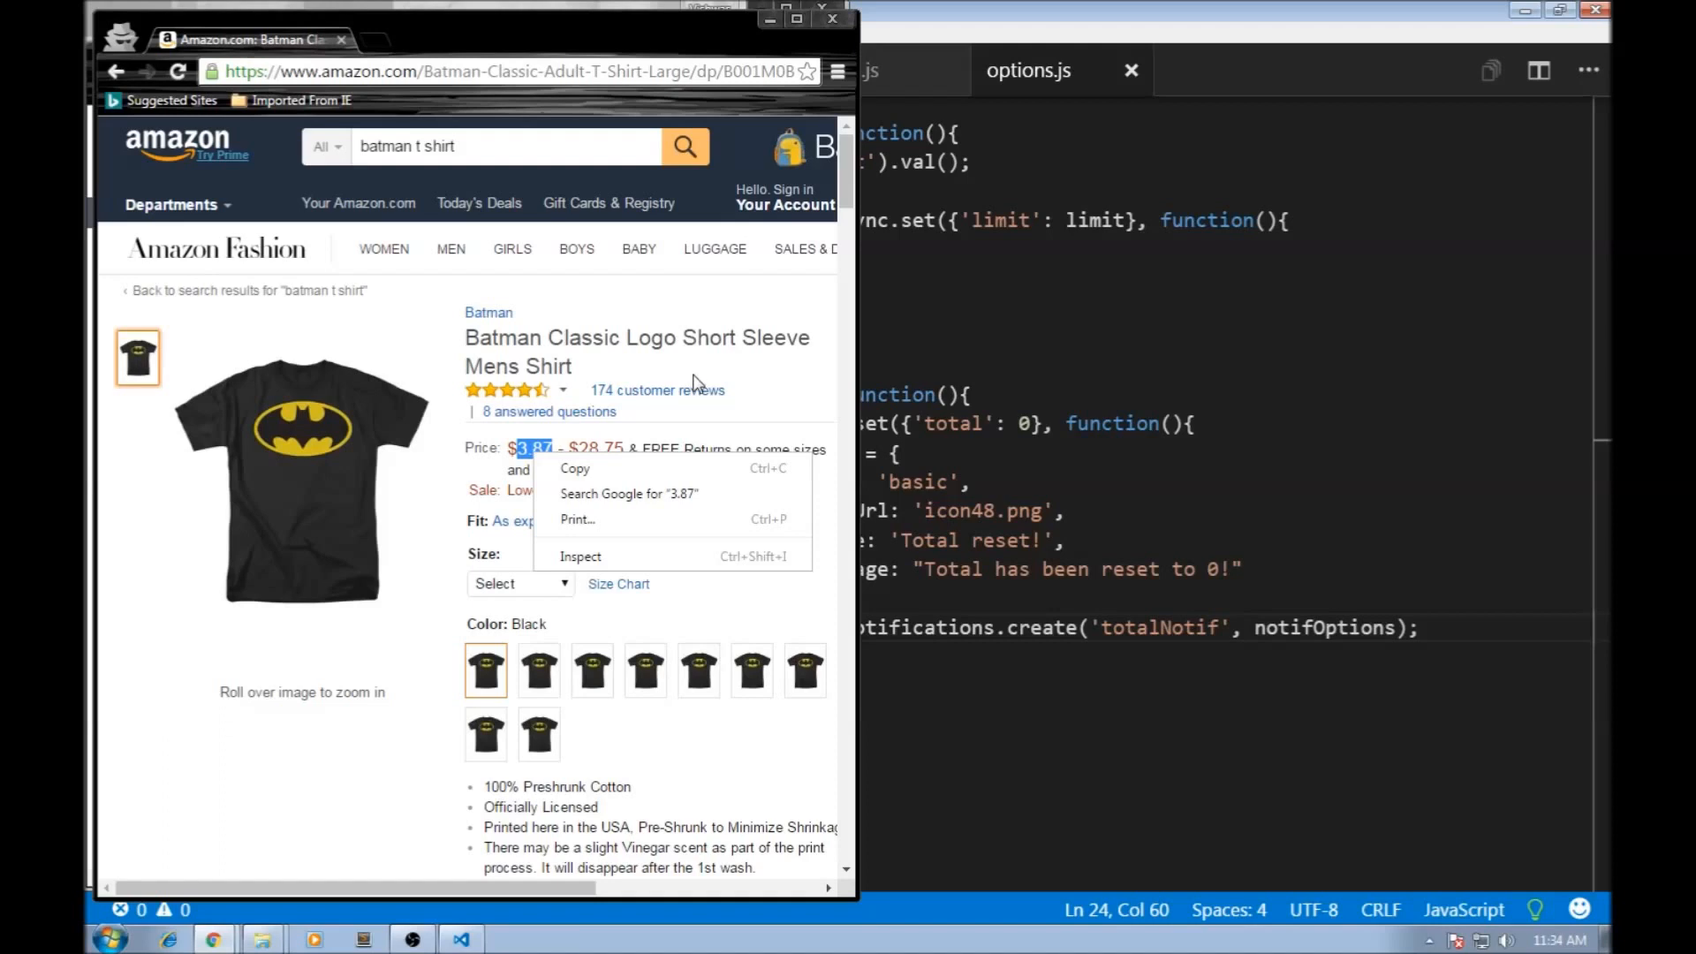